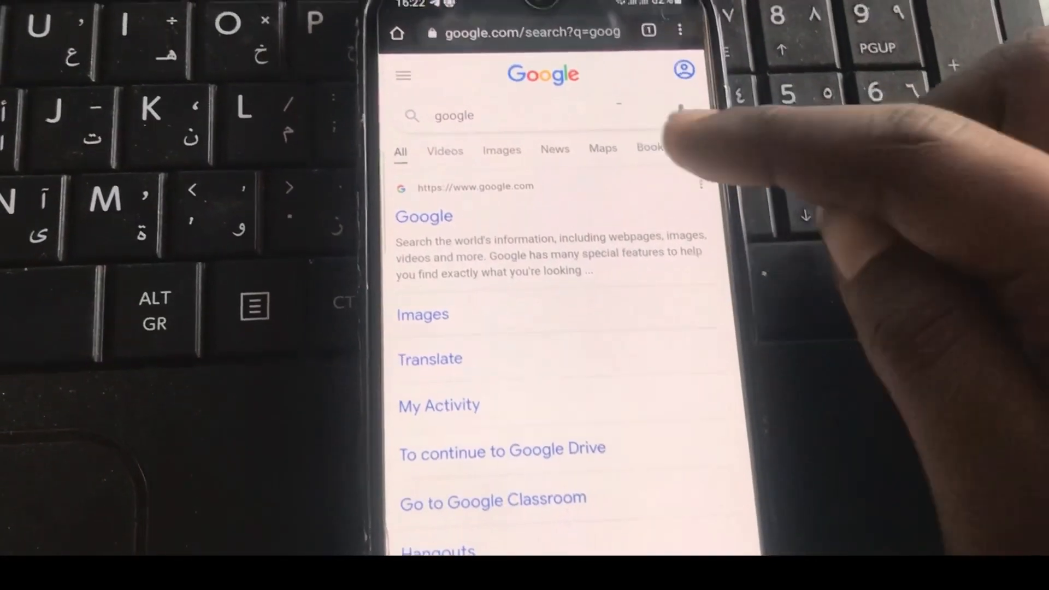
# Step: Switch to Books results, then begin a new query "frp" to surface frpfile.com suggestions
pyautogui.click(649, 148)
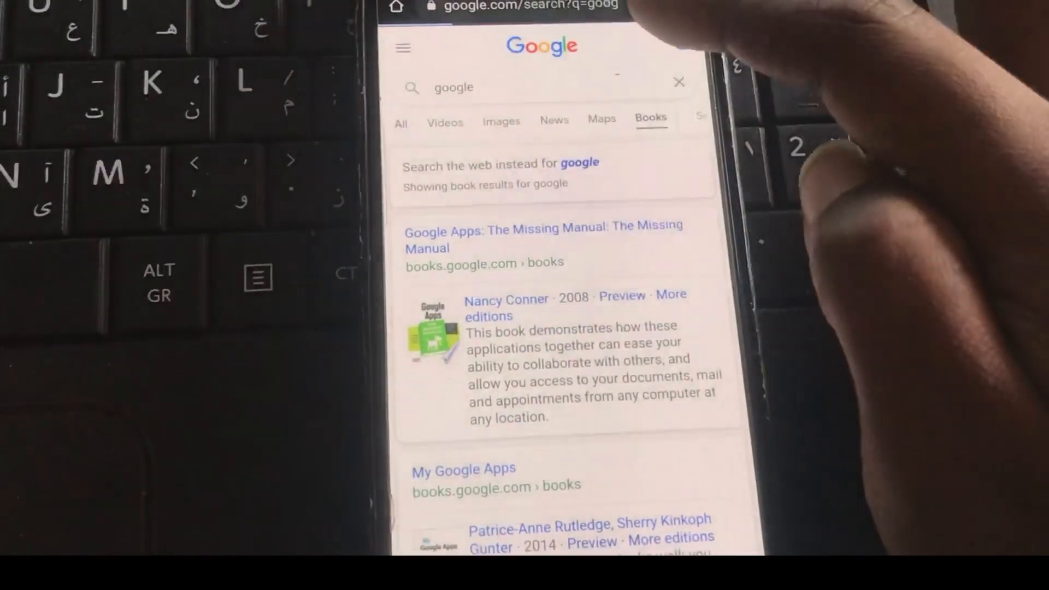
pyautogui.click(401, 123)
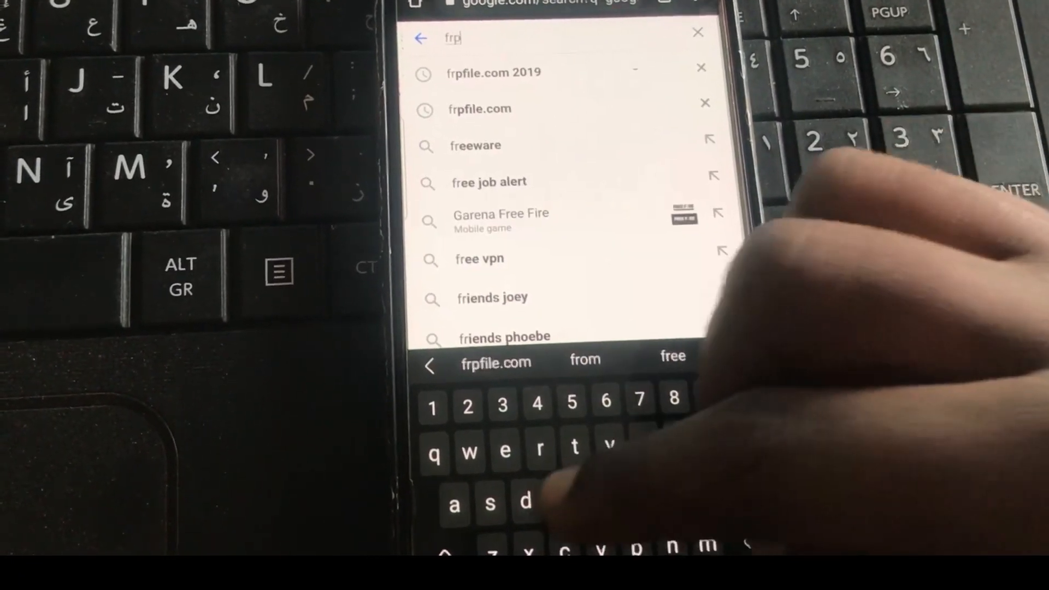
# Step: Complete "frpfile.com" and run the "frpfile.com 2019" suggestion, listing FRP bypass pages
pyautogui.write('file.com')
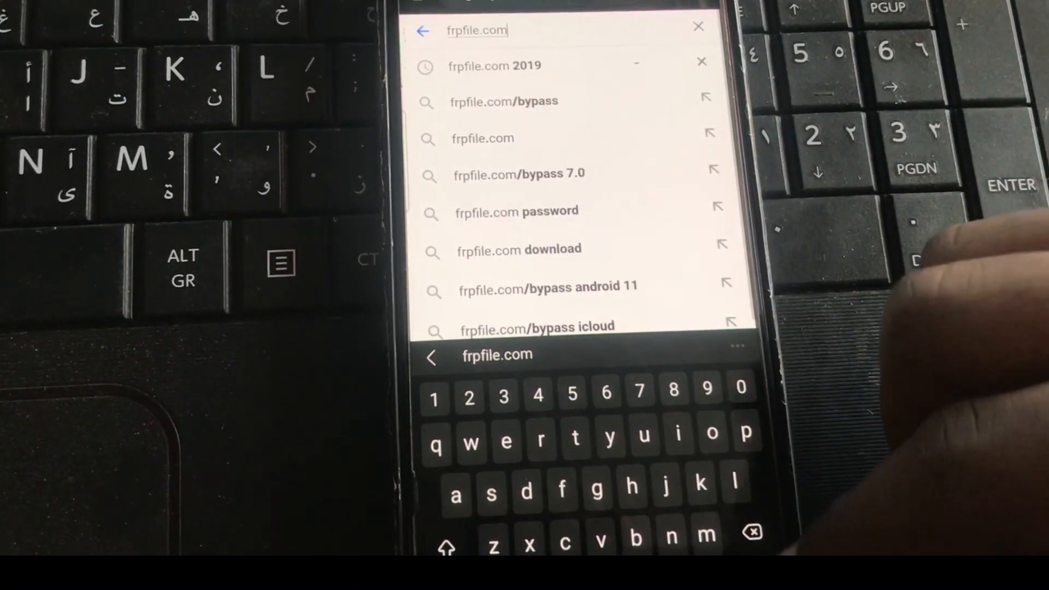
pyautogui.click(493, 64)
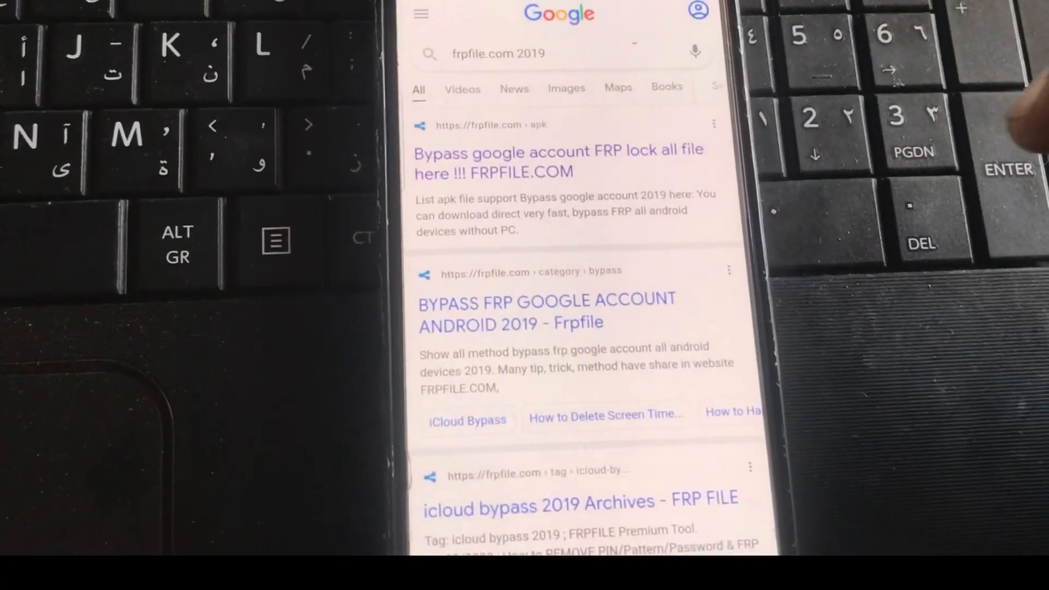